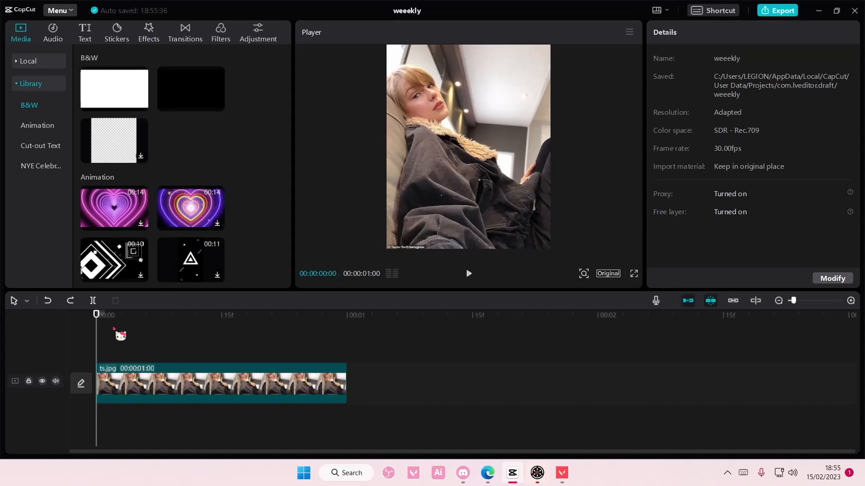
mouse_move(732, 454)
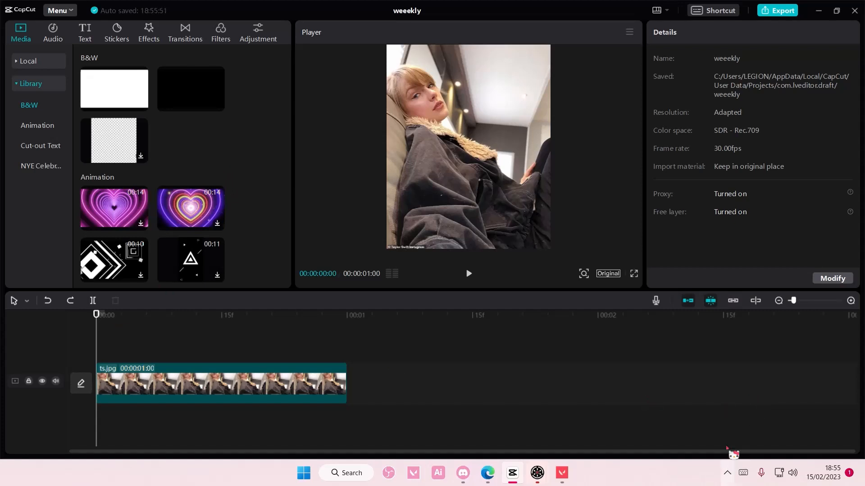
mouse_move(715, 421)
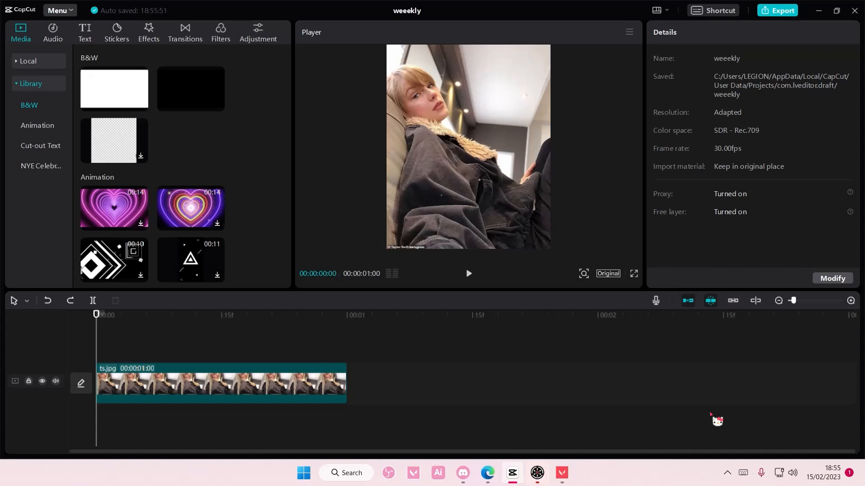
mouse_move(689, 412)
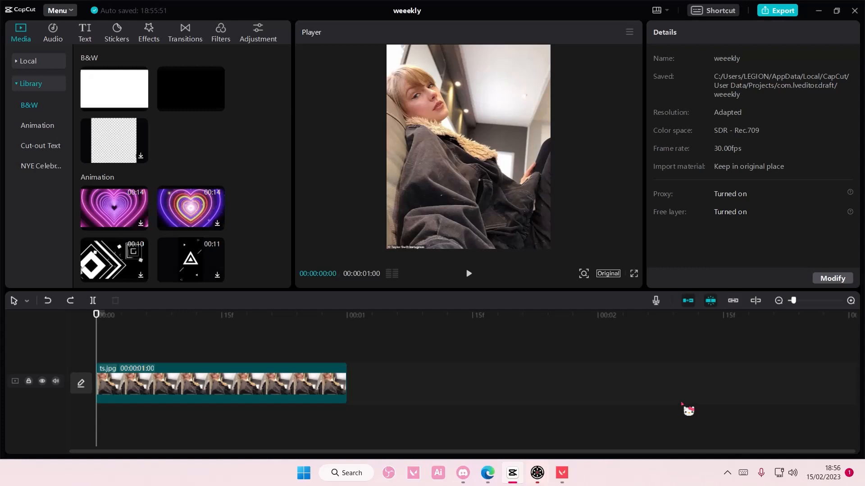
Scale ts.jpg to 63% and choose a black crane-pattern canvas background behind it.
click(220, 384)
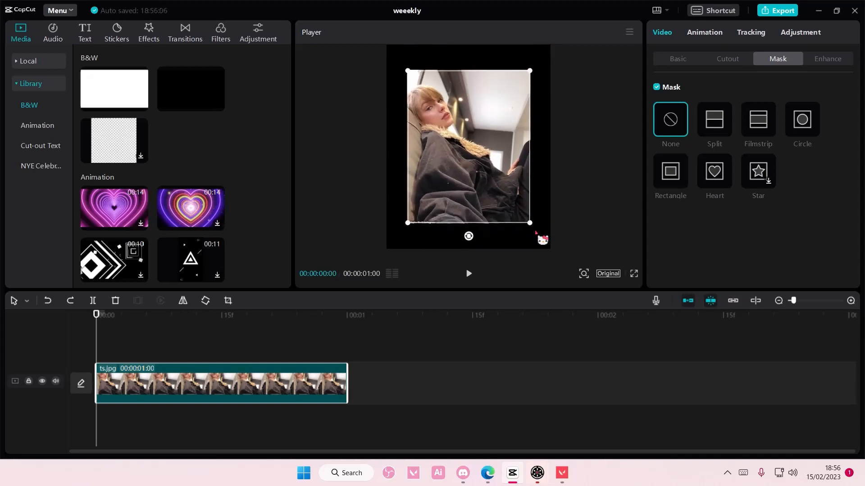
click(678, 58)
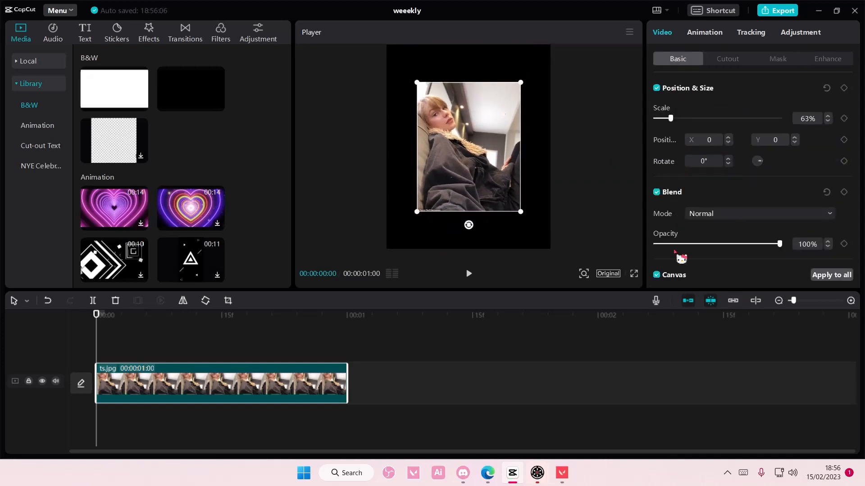
click(750, 265)
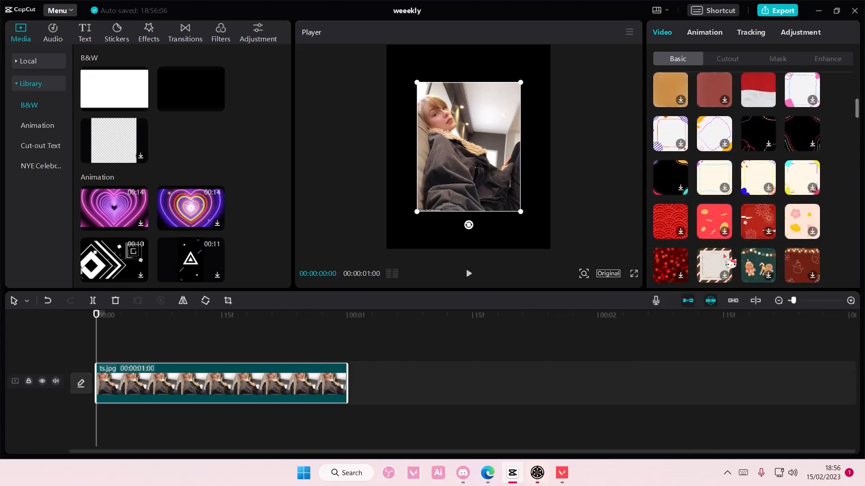
scroll(down, 3)
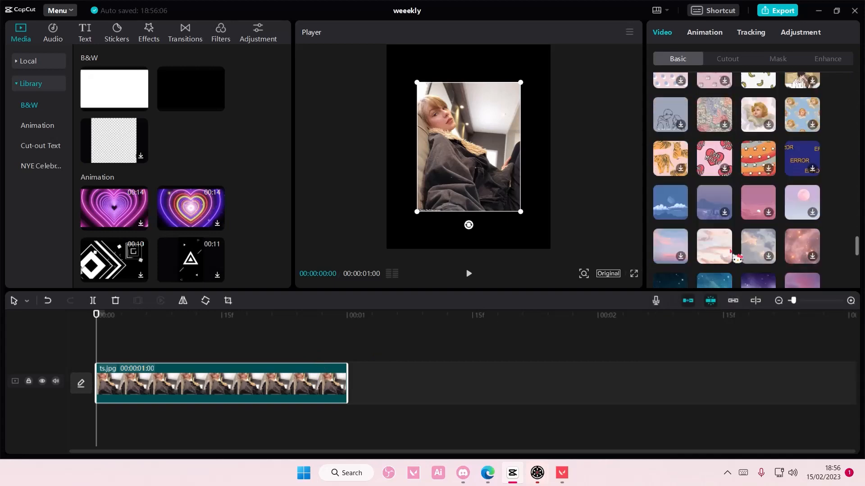
scroll(down, 3)
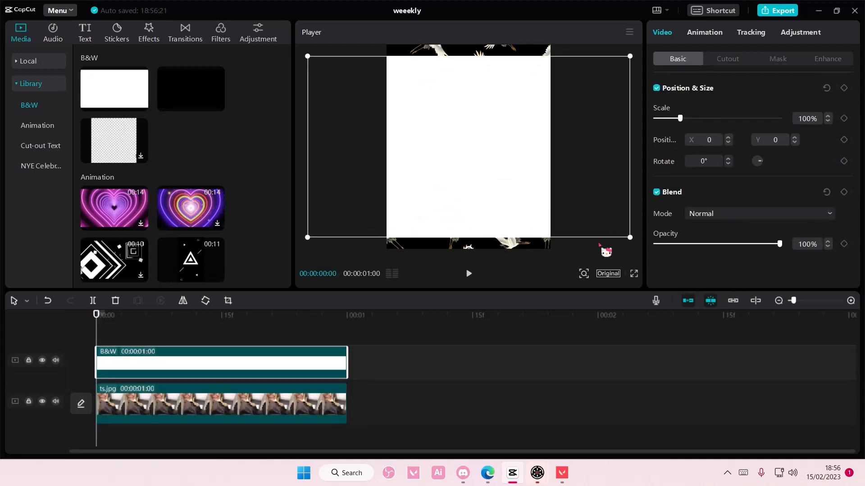
Apply a Rectangle mask to the white clip and size its opening to frame the photo.
click(776, 58)
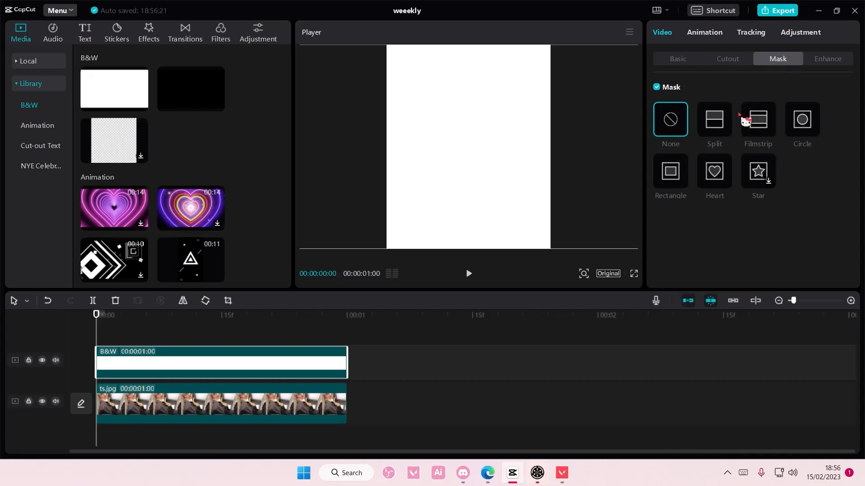
click(669, 171)
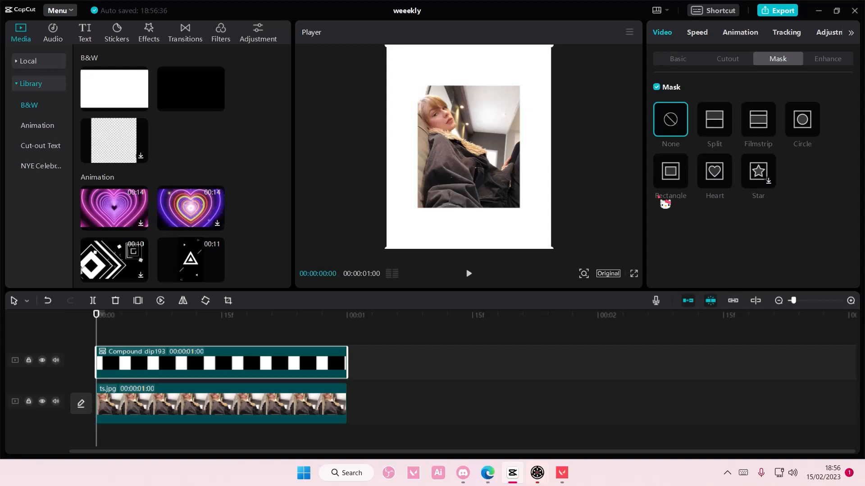
click(669, 172)
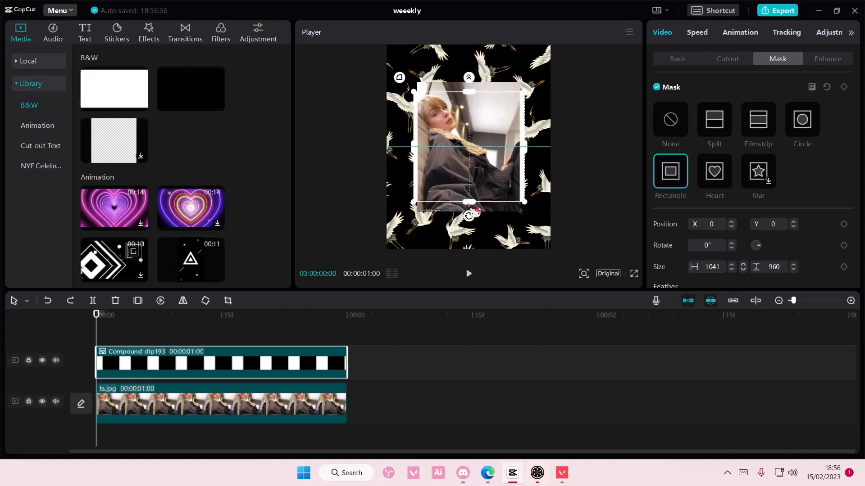
drag(468, 201, 468, 215)
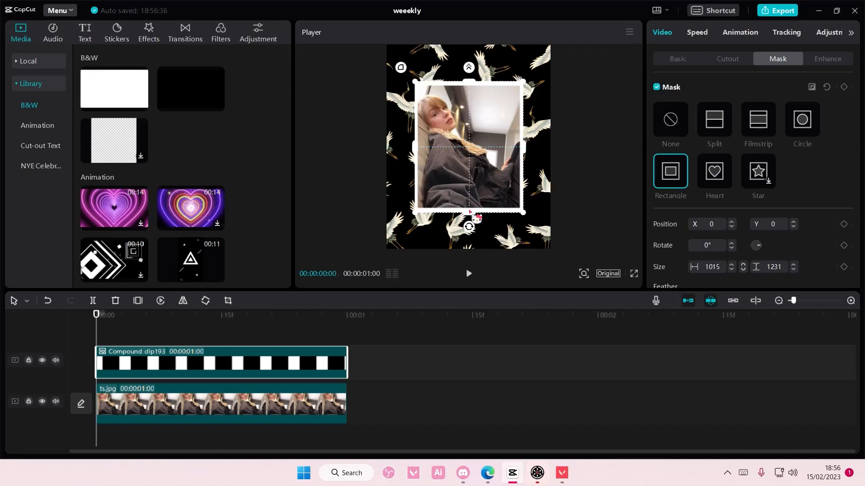
drag(468, 212, 472, 211)
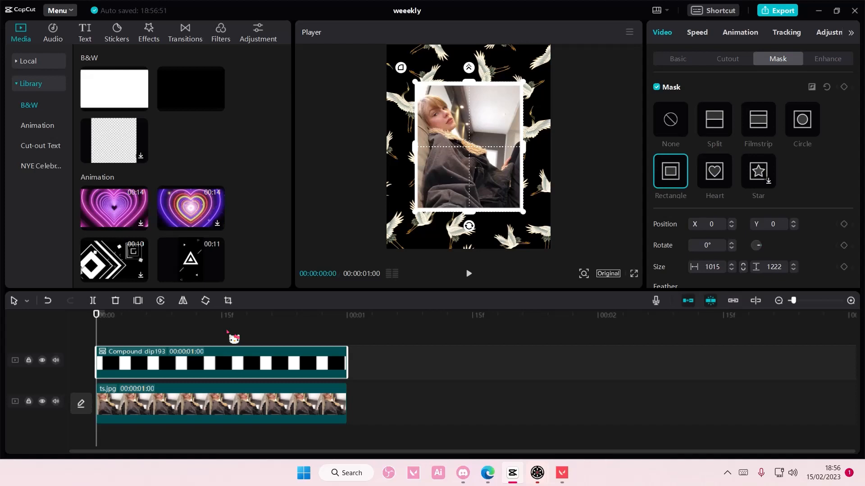
Add a smiling sun sticker from Stickers at 65% in the frame's top-right corner, then a Default text layer.
click(116, 33)
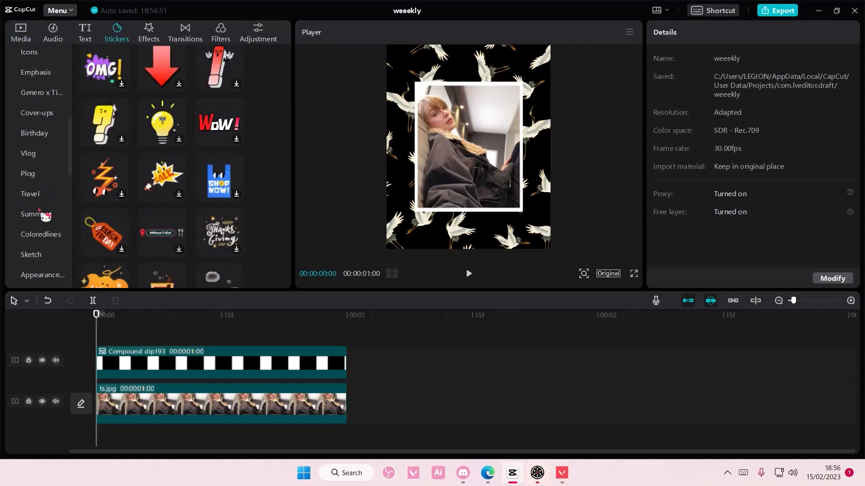
click(29, 195)
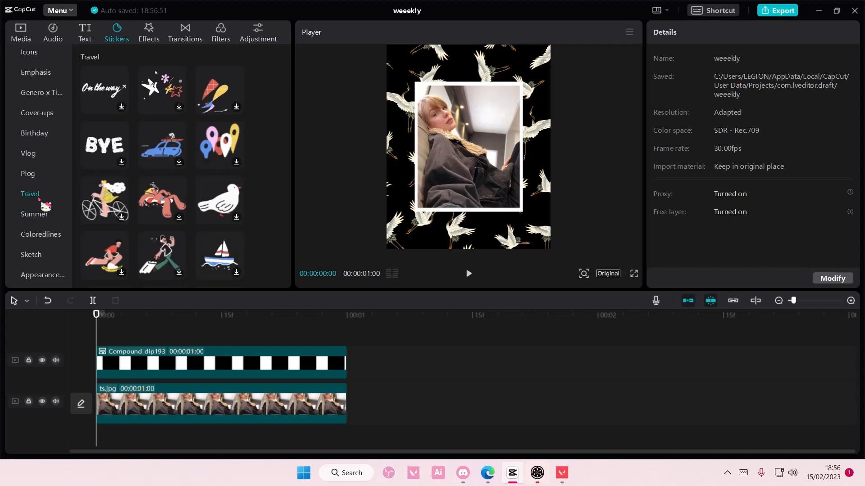
scroll(down, 3)
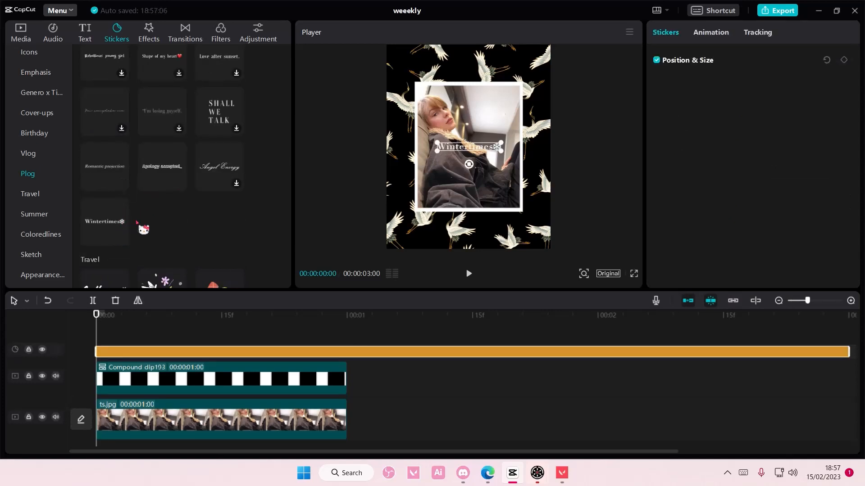
drag(468, 146, 468, 203)
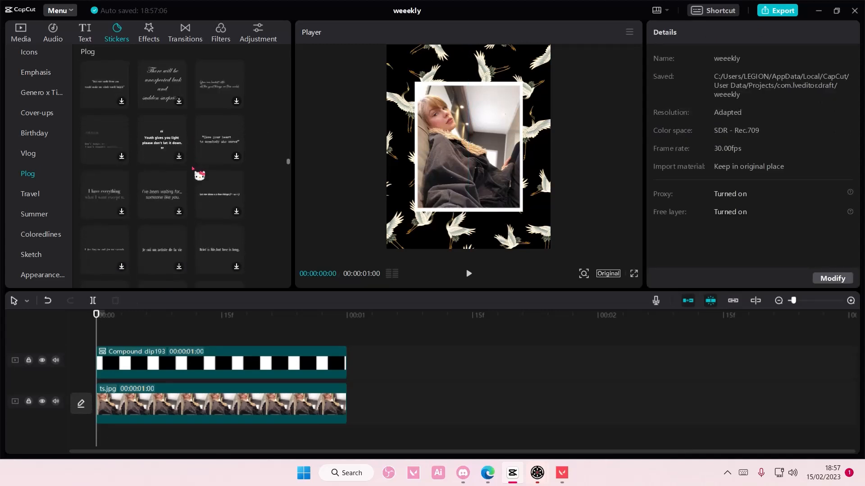
click(28, 154)
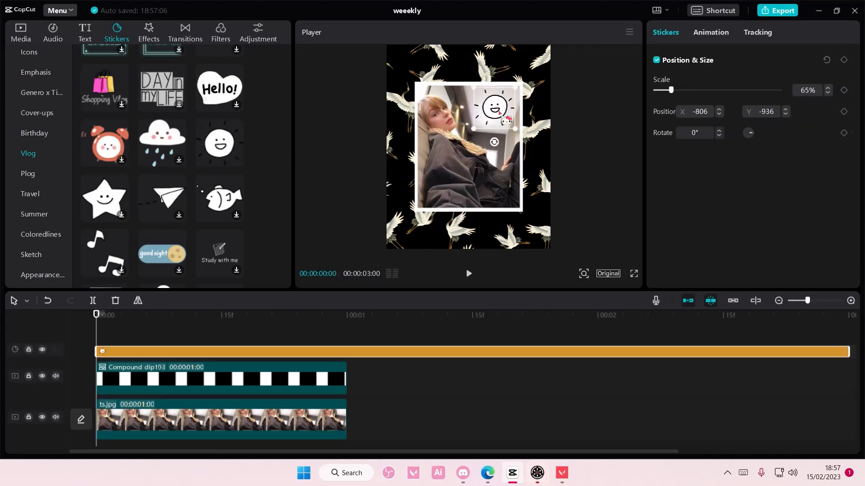
click(85, 29)
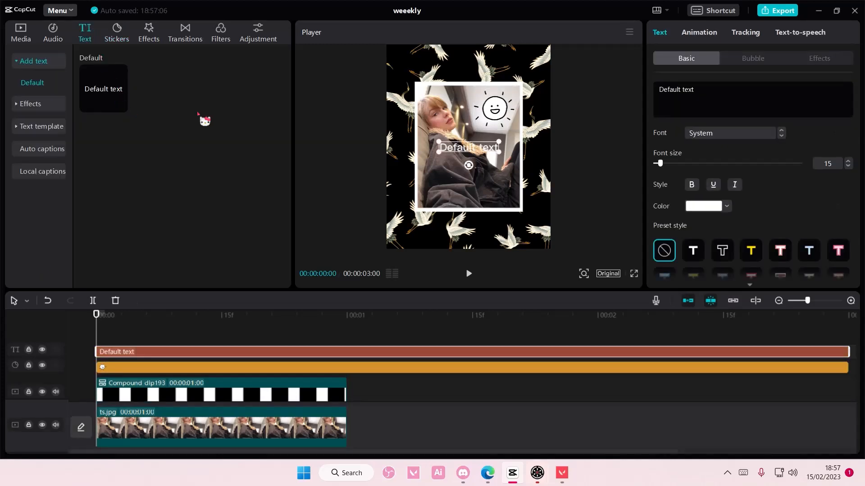
Caption the photo 'taylor swift' in Skribblugh size 26 at the frame bottom and remove the sun sticker.
text(taylor swift)
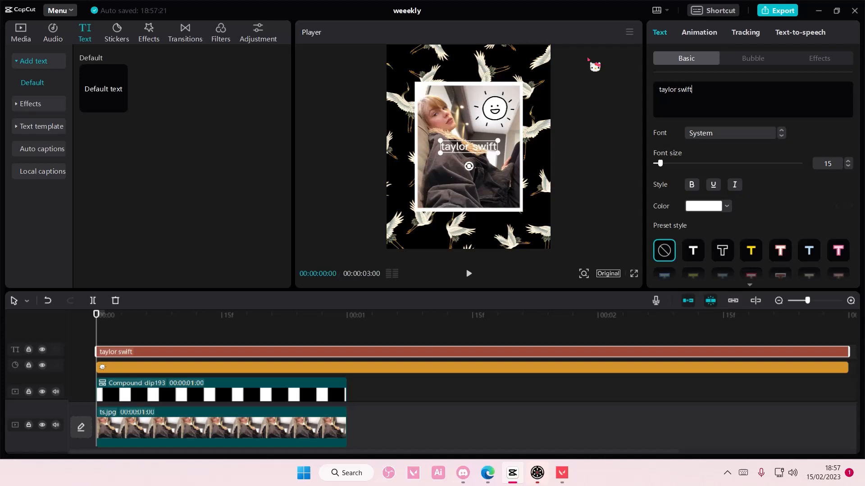
click(728, 133)
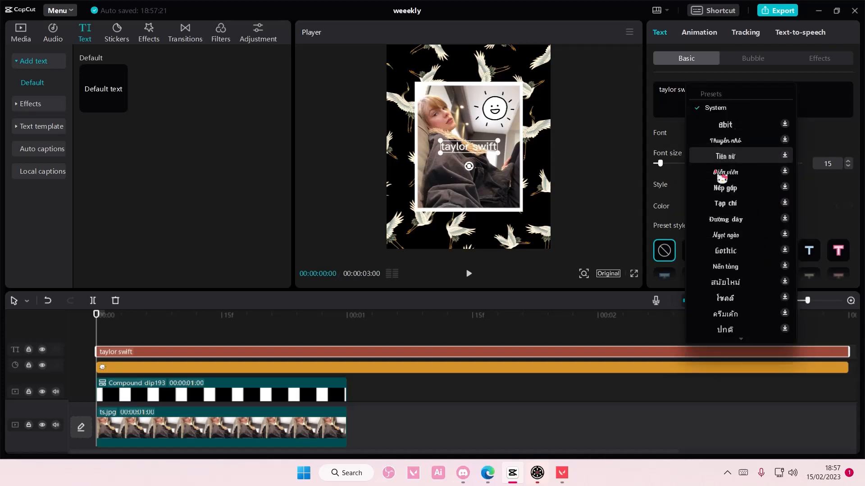
scroll(down, 3)
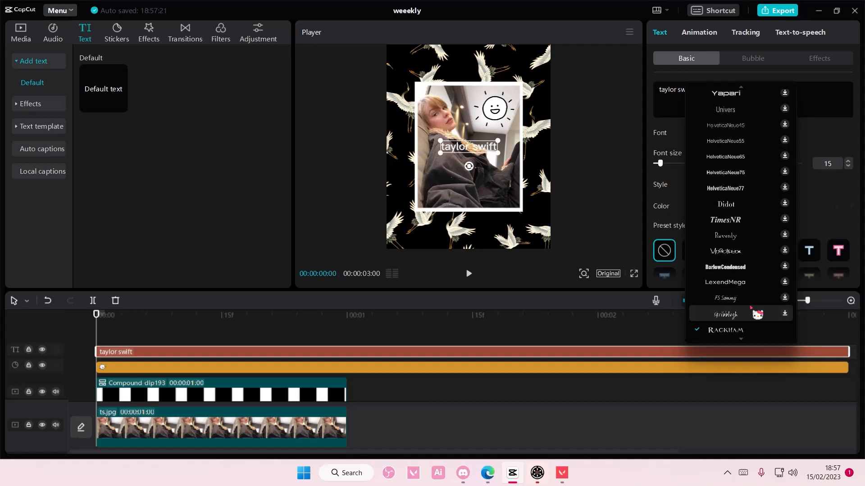
click(725, 330)
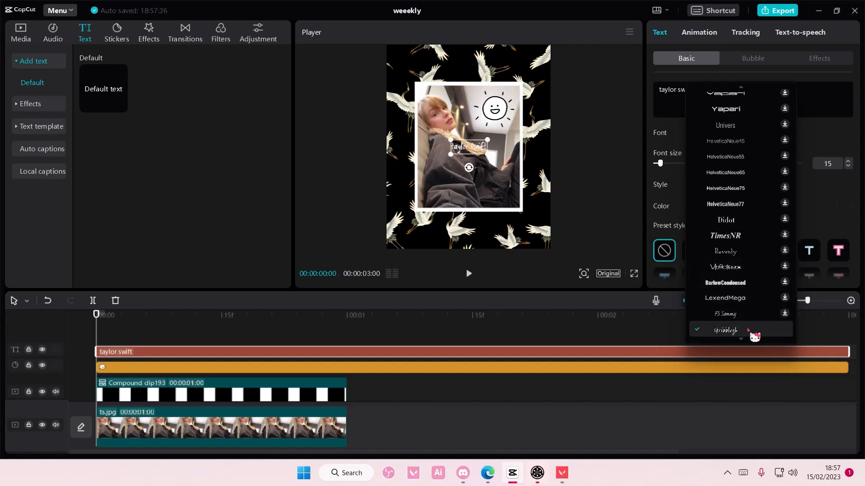
click(725, 330)
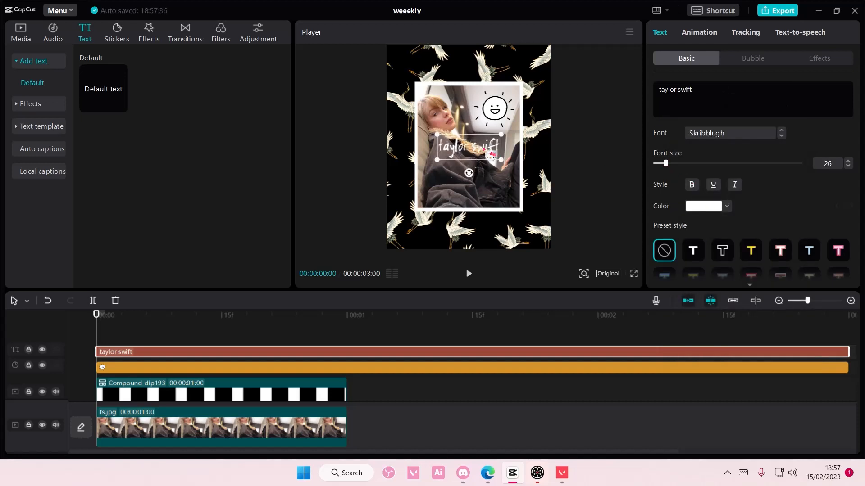
drag(468, 147, 454, 195)
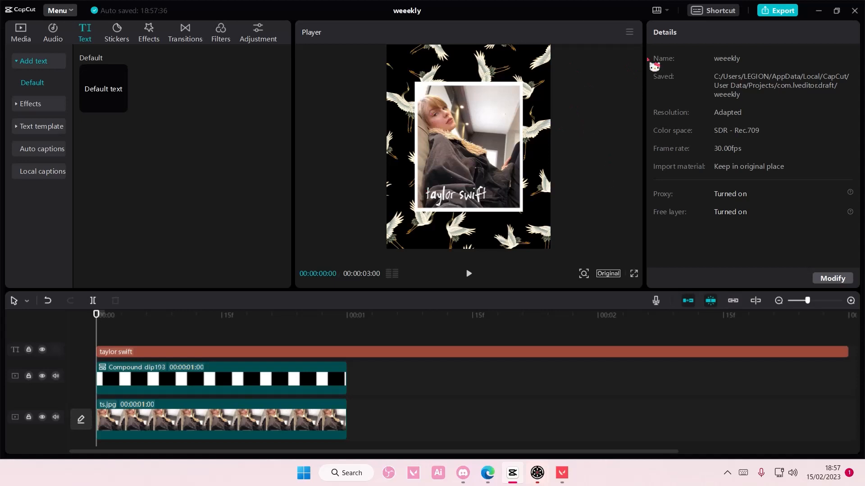
click(629, 33)
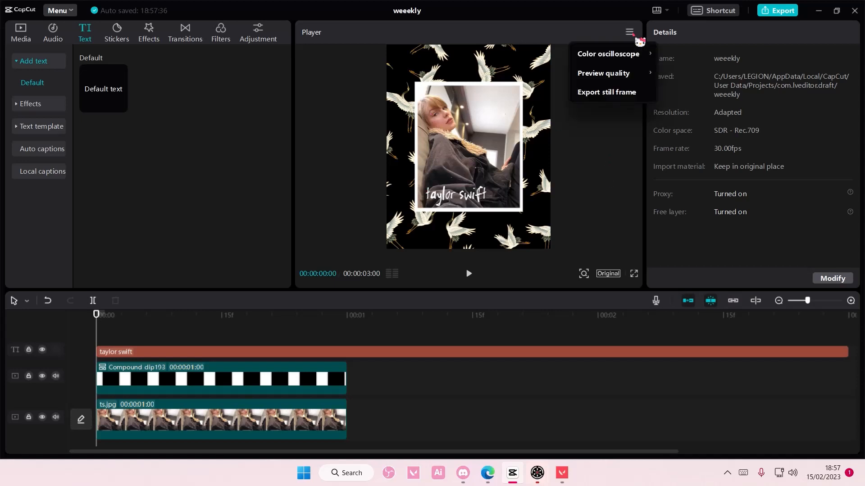
Export the current frame as a 4K JPEG still named 'ts edit' to the chosen folder.
click(606, 92)
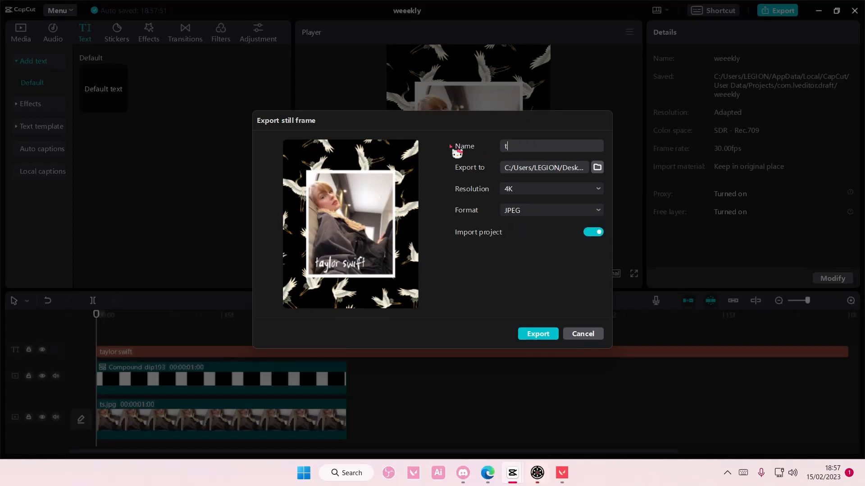
text(ts edit)
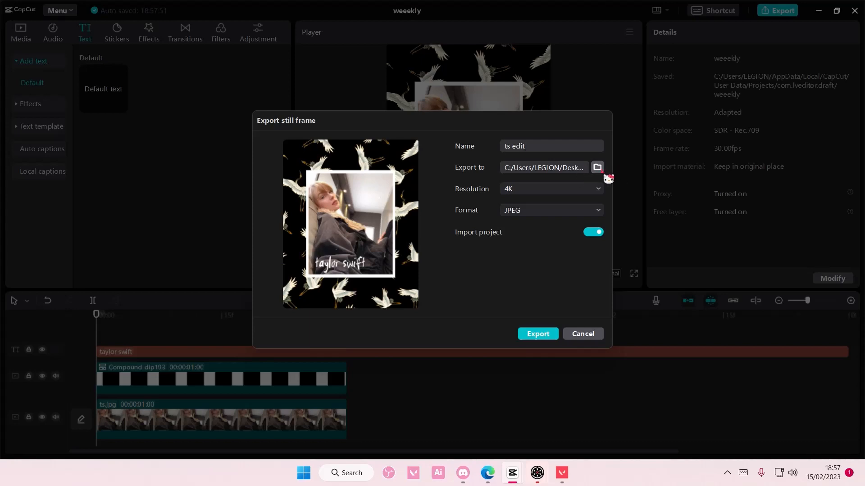
click(596, 168)
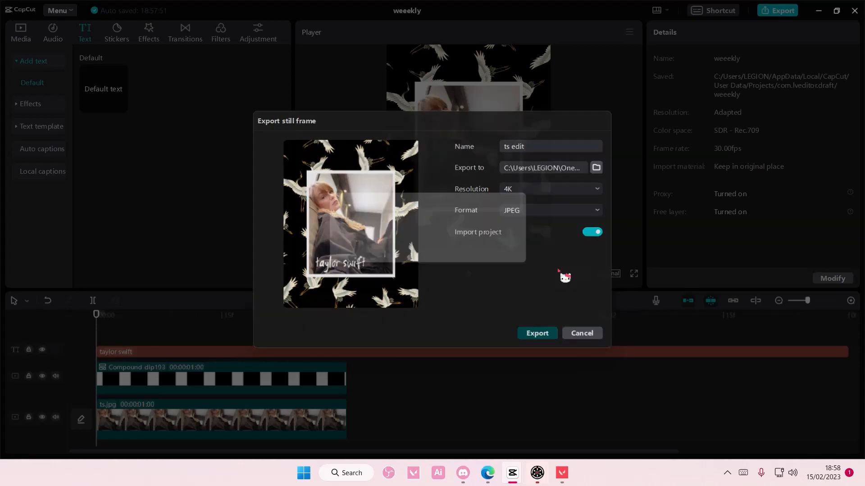
click(536, 333)
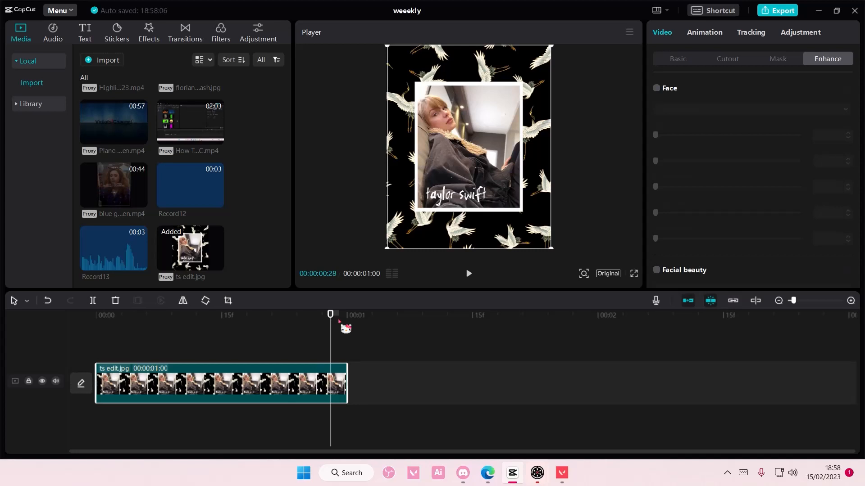
mouse_move(666, 385)
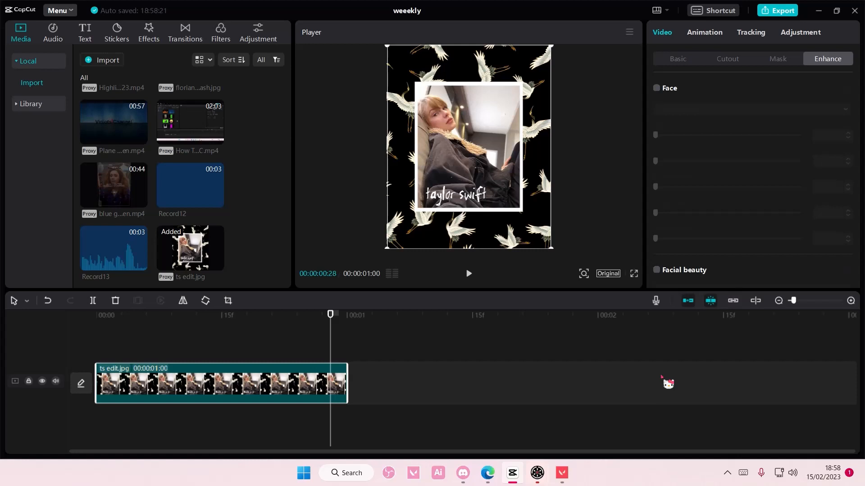
mouse_move(677, 401)
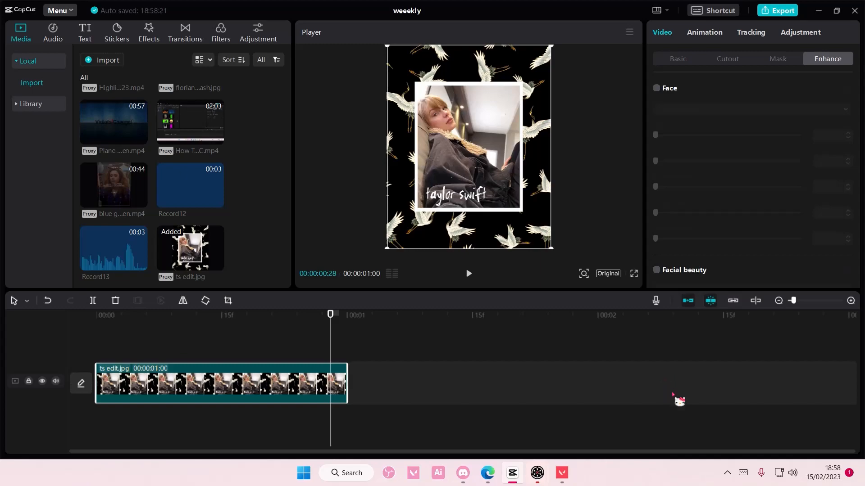